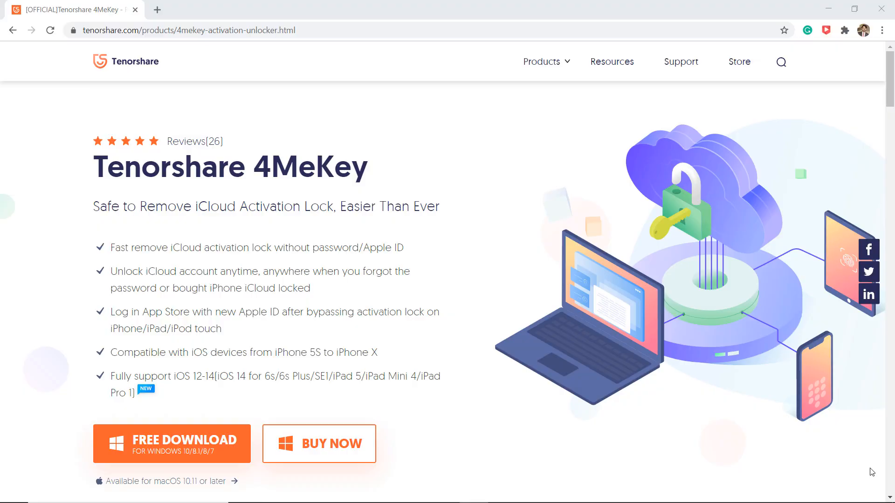
mouse_move(137, 197)
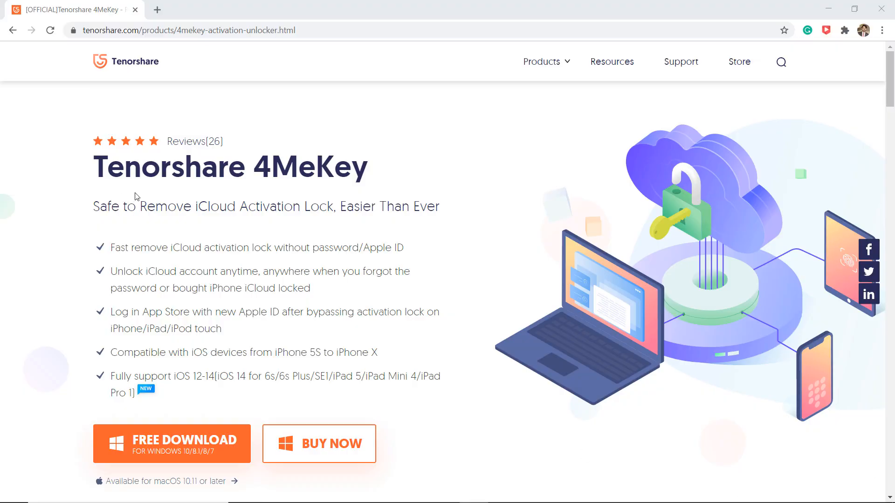
mouse_move(206, 220)
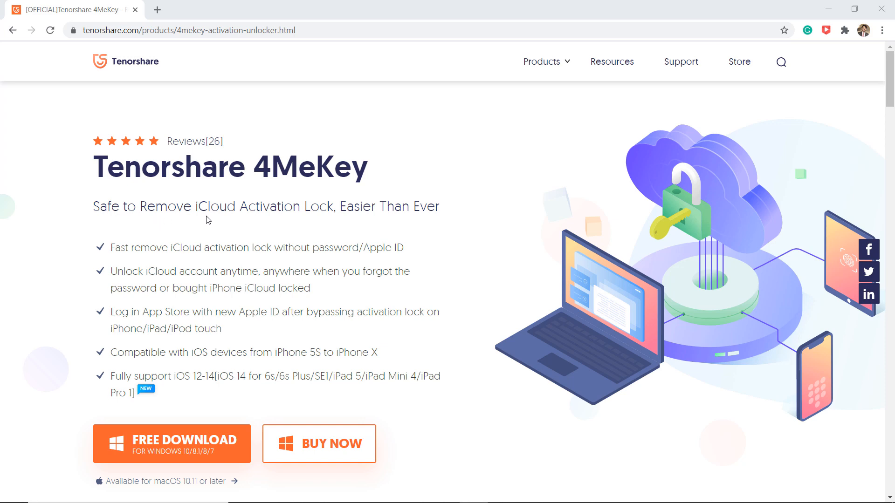
mouse_move(418, 219)
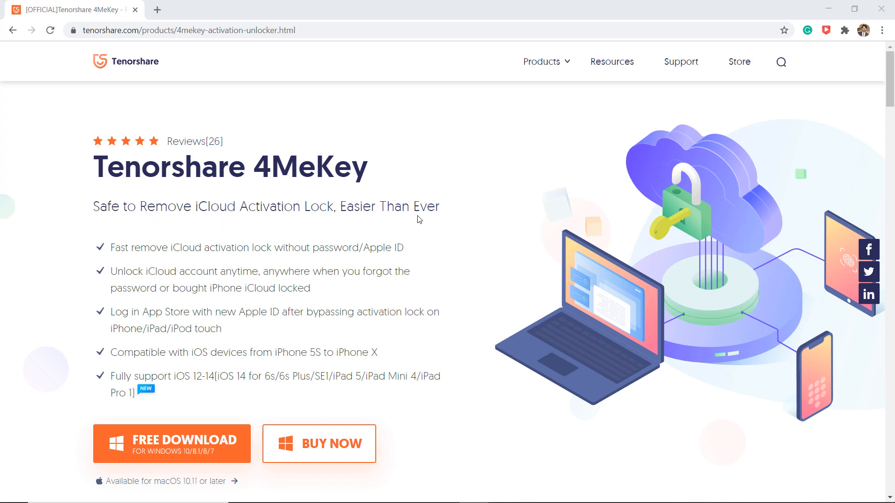
mouse_move(223, 454)
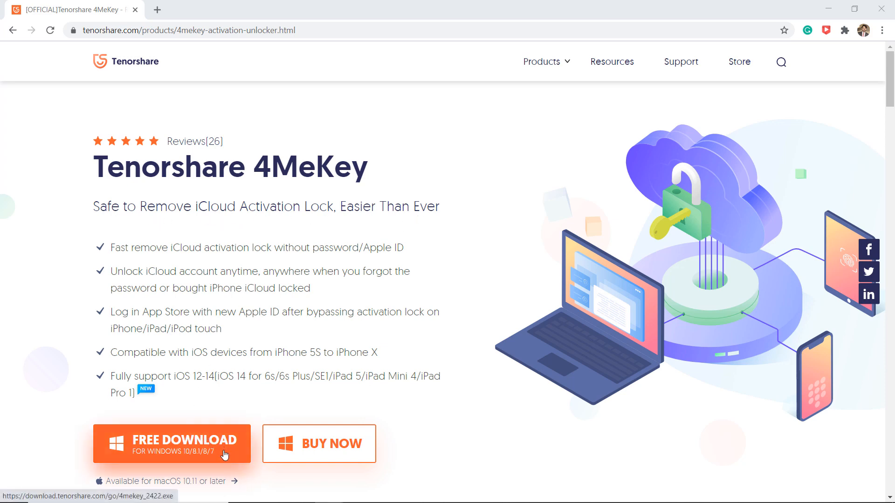
Step: Download Tenorshare 4MeKey for Windows from its product page and run the installer
click(172, 443)
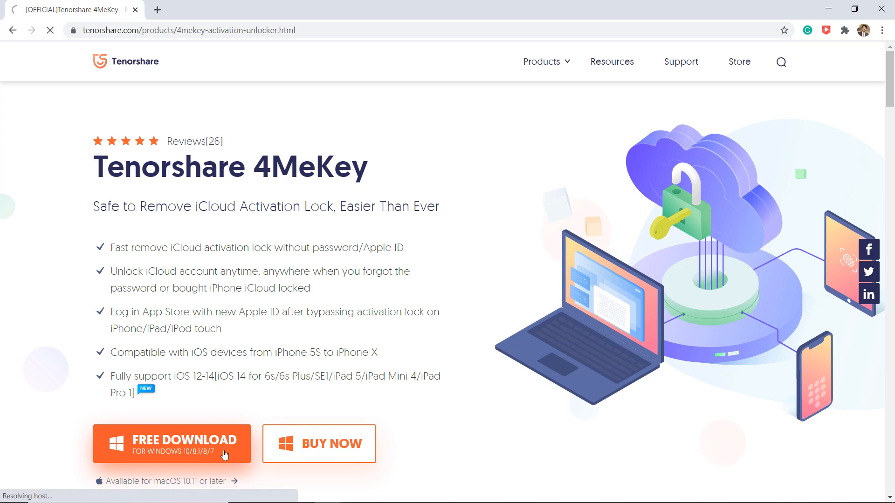
click(172, 444)
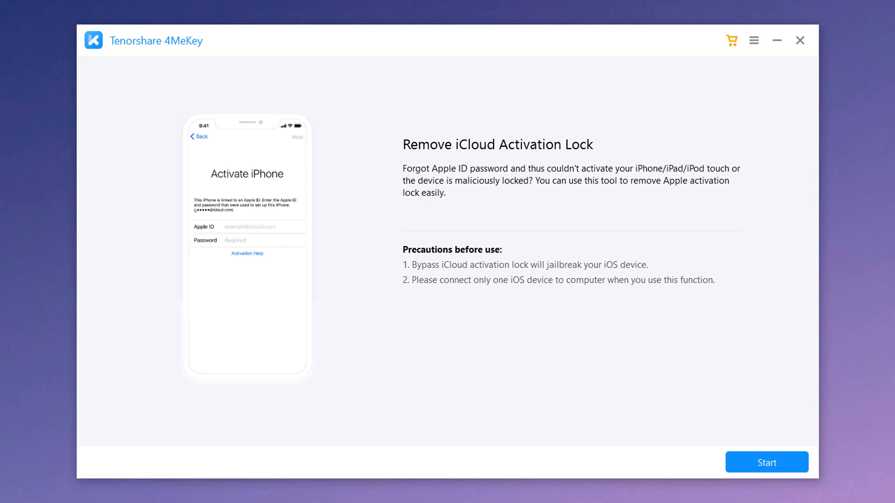
Step: Start the iCloud activation-lock removal and accept the usage agreement to reach the jailbreak instructions
click(767, 462)
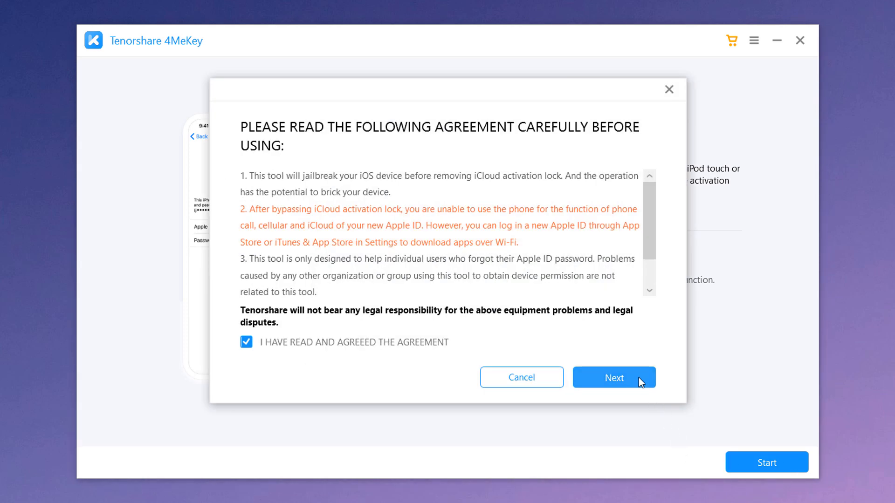
click(613, 377)
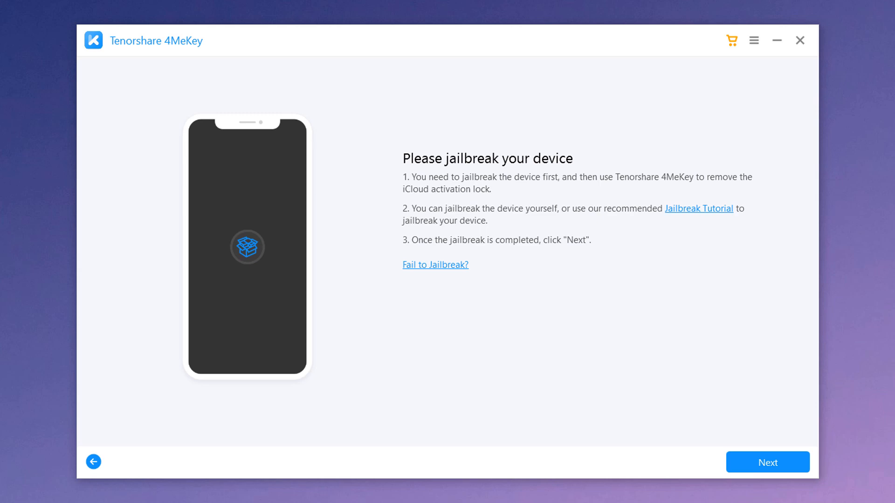
mouse_move(709, 210)
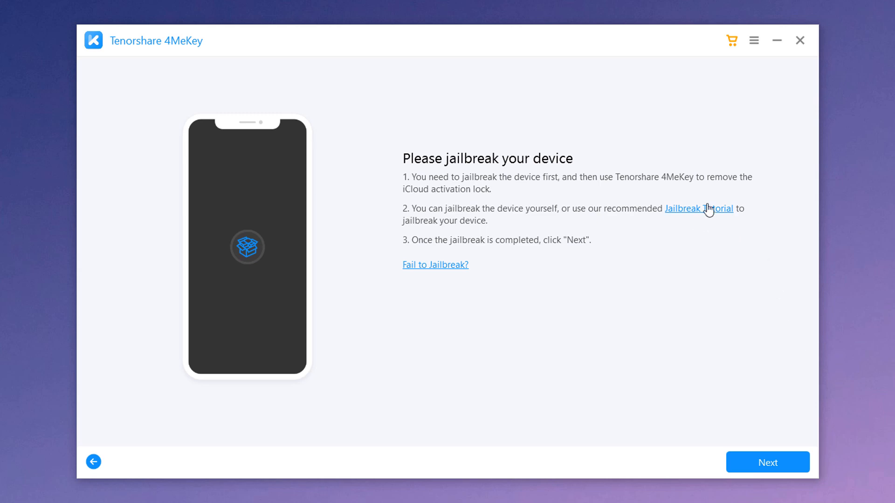
Step: Follow the Windows jailbreak tutorial and download the checkn1x ISO and Rufus
click(697, 208)
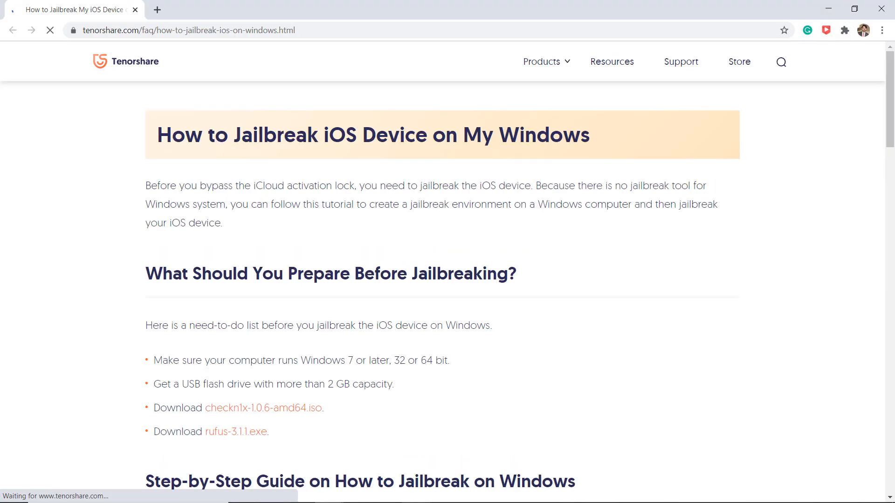
scroll(down, 3)
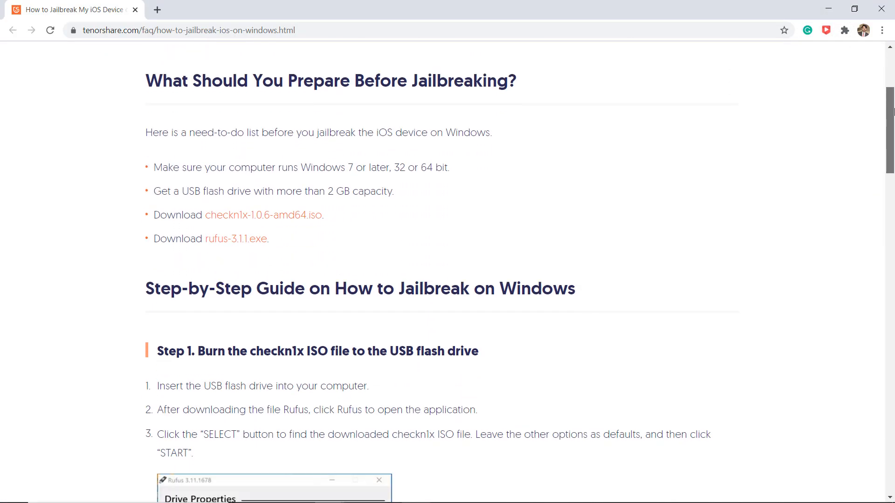
scroll(down, 3)
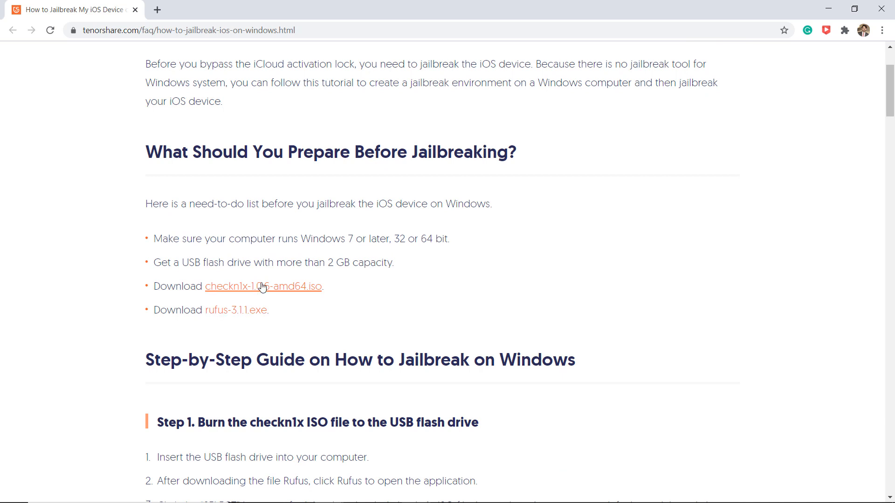
click(263, 286)
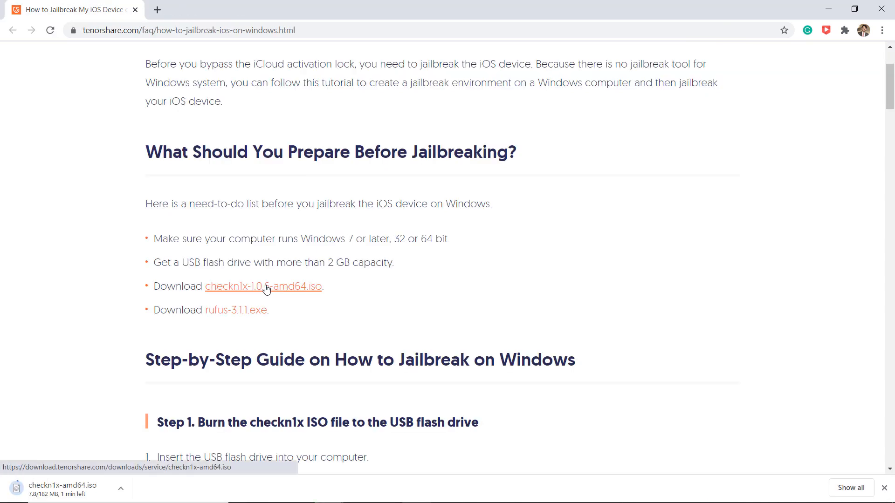
click(238, 310)
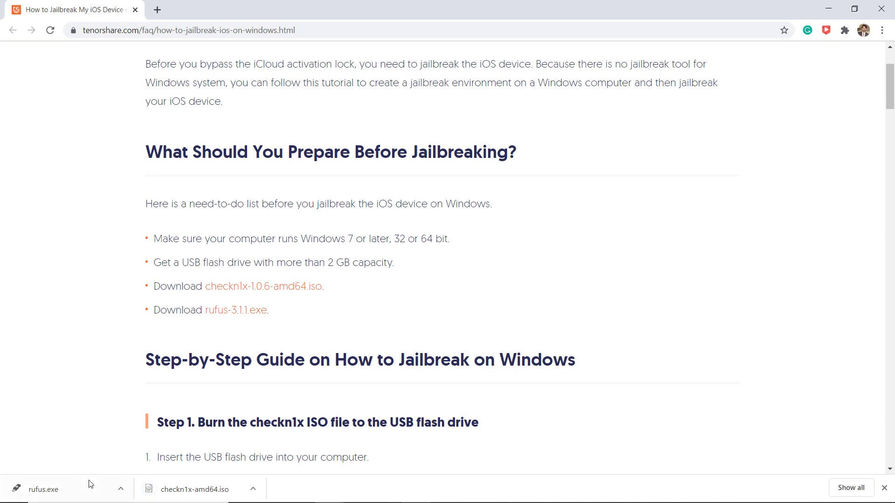
Step: Launch the downloaded rufus.exe and minimize Chrome
click(47, 490)
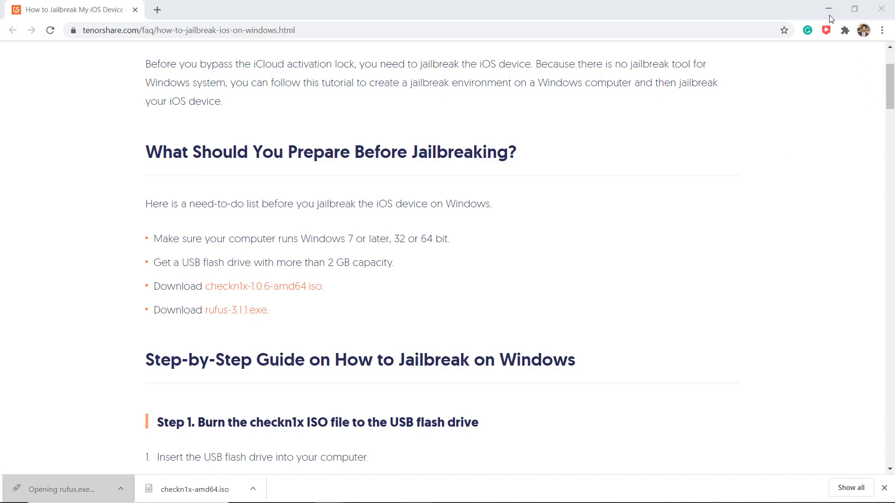
click(58, 489)
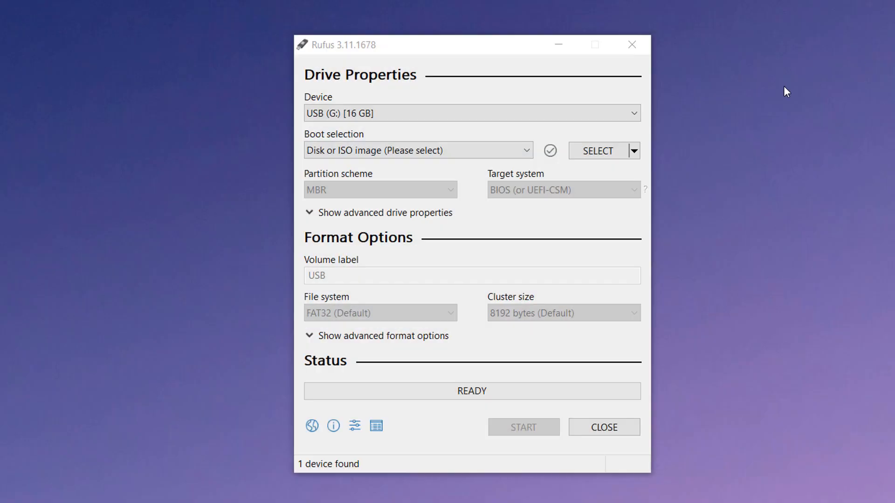
mouse_move(598, 151)
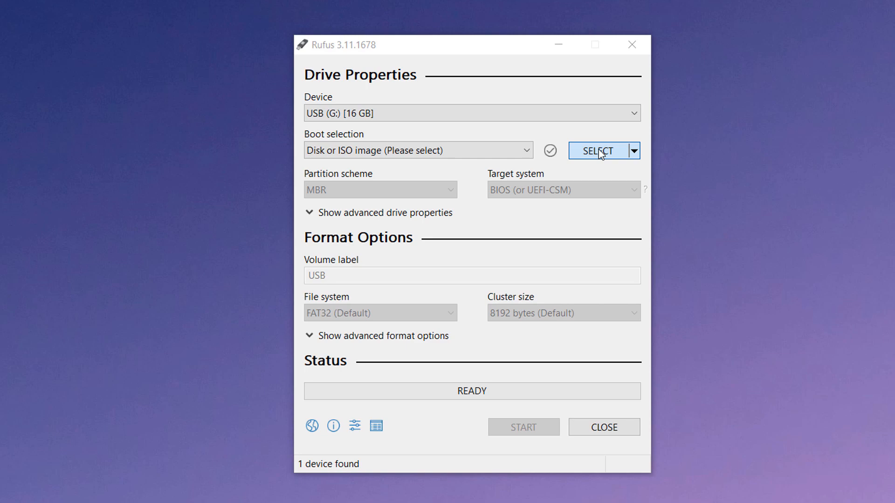
Step: Write checkn1x-amd64.iso to the 16 GB USB drive in DD Image mode, accepting the erase warning
click(597, 151)
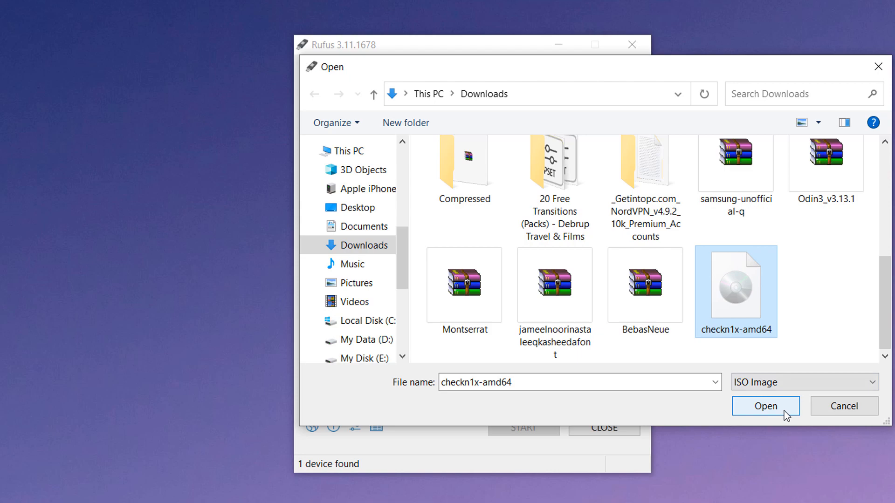
click(765, 405)
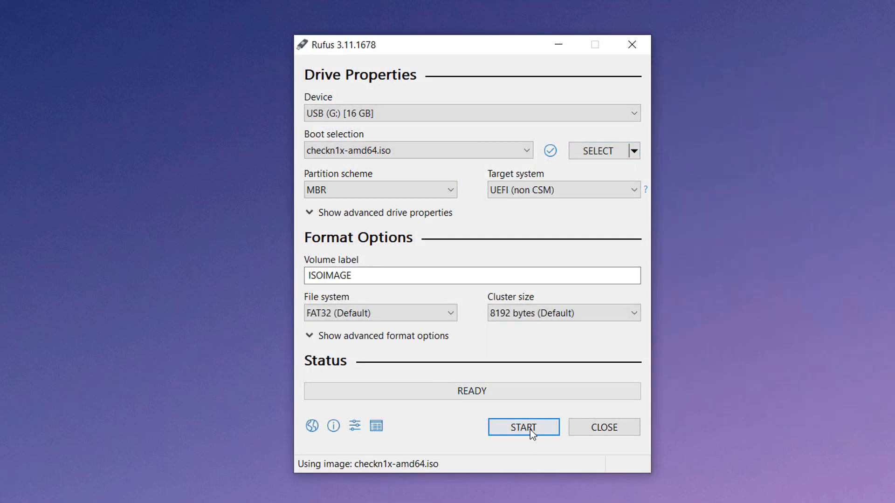
click(522, 427)
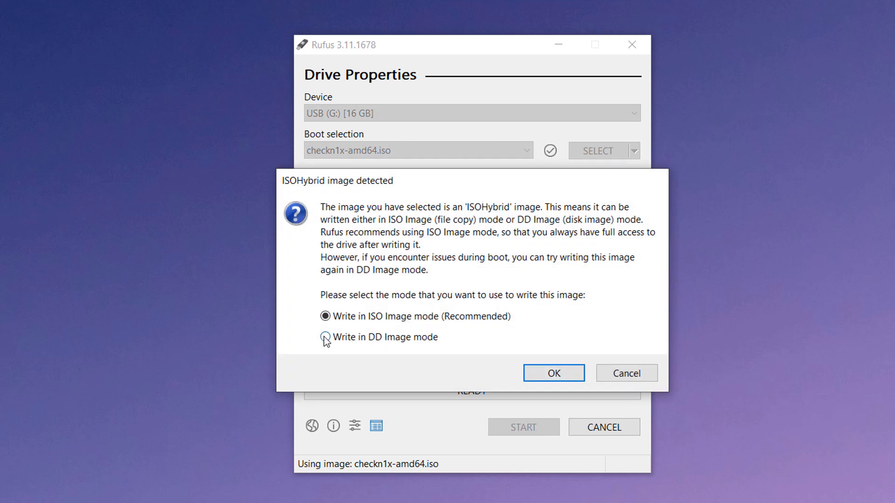
click(326, 337)
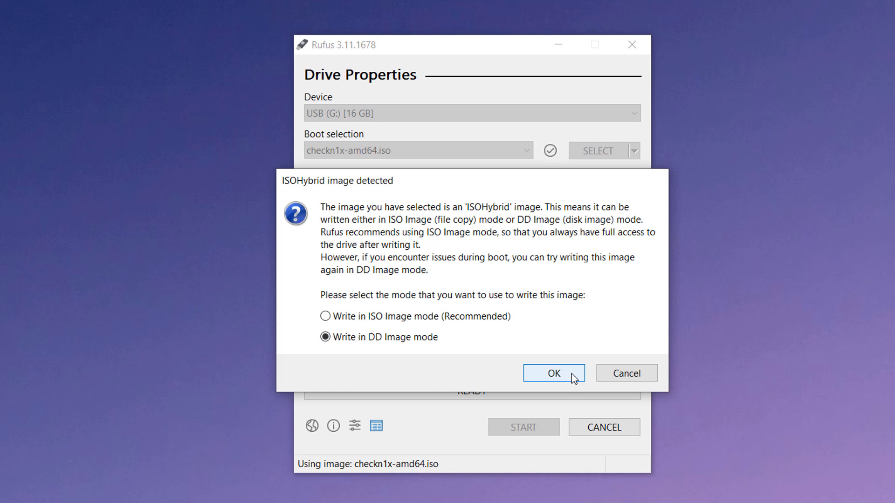
click(553, 373)
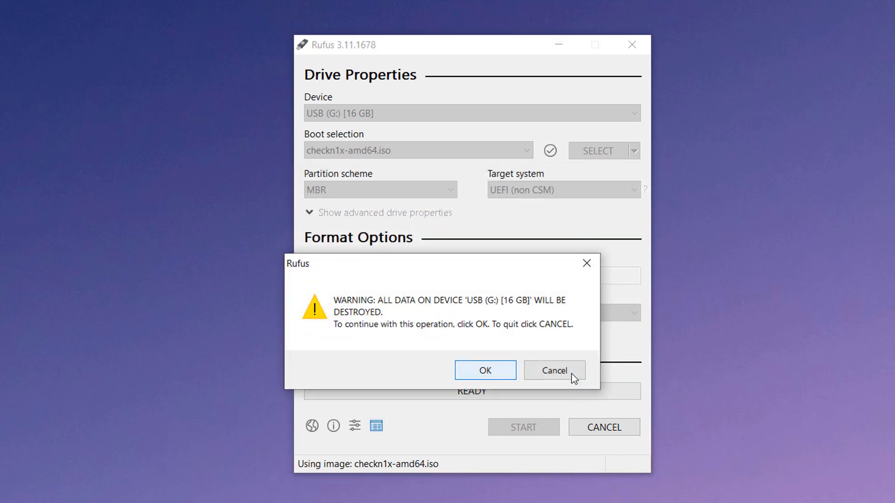
click(485, 370)
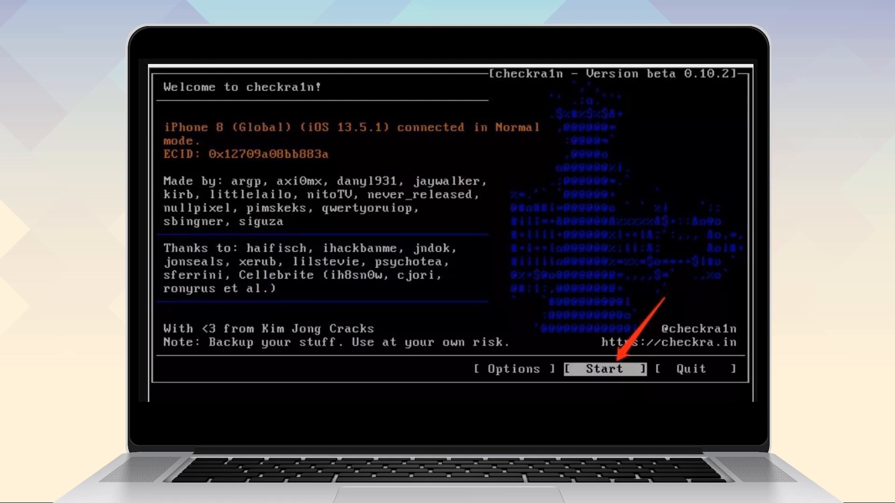
Step: Jailbreak the connected iPhone 8 through recovery and the DFU countdown until checkra1n reports All Done
click(603, 370)
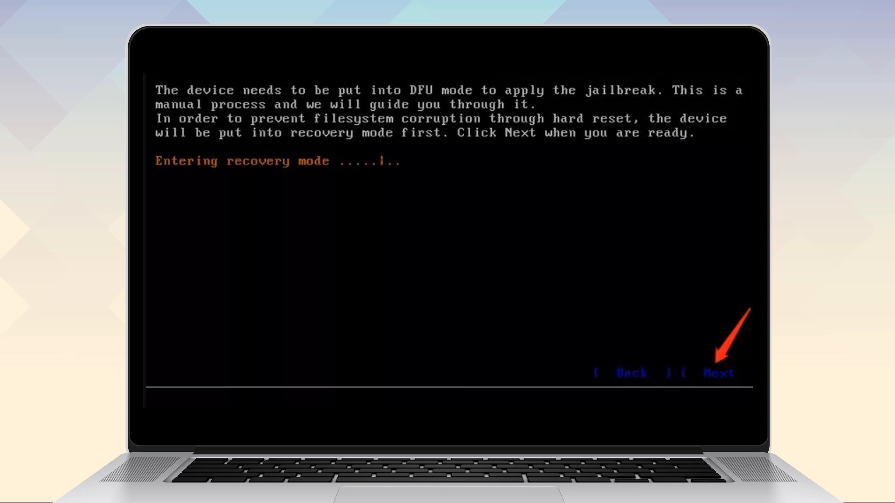
click(718, 373)
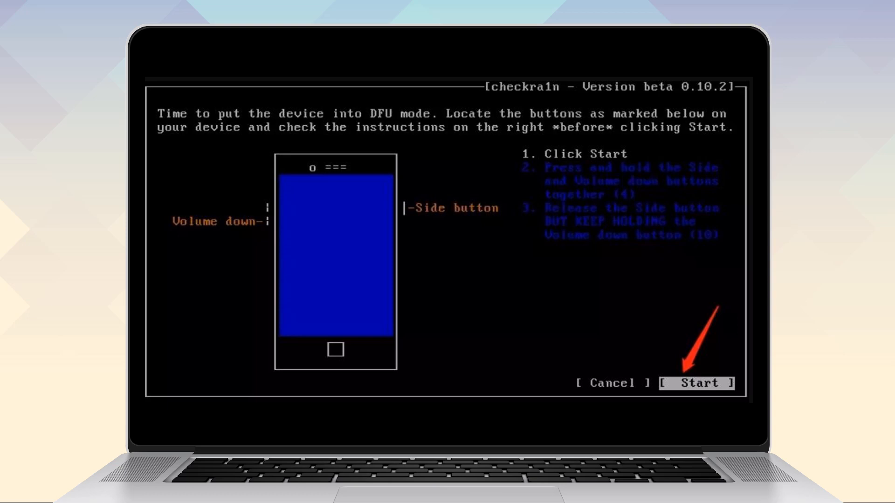
click(696, 383)
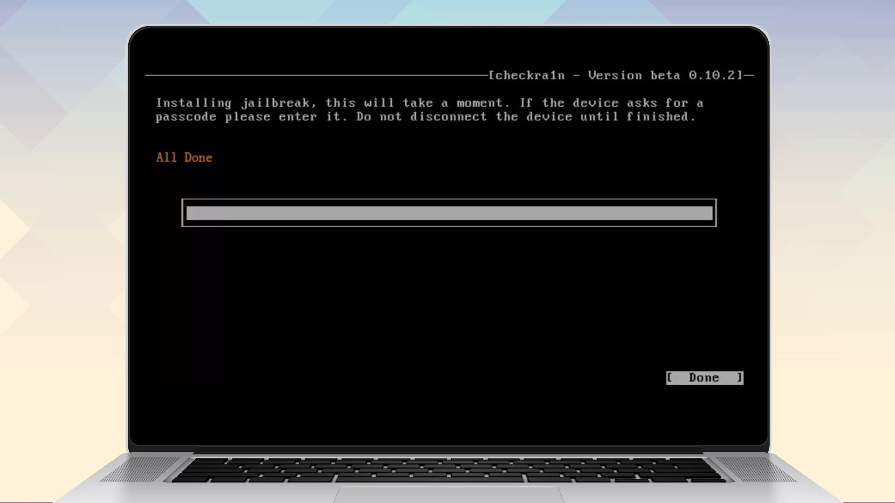
click(703, 377)
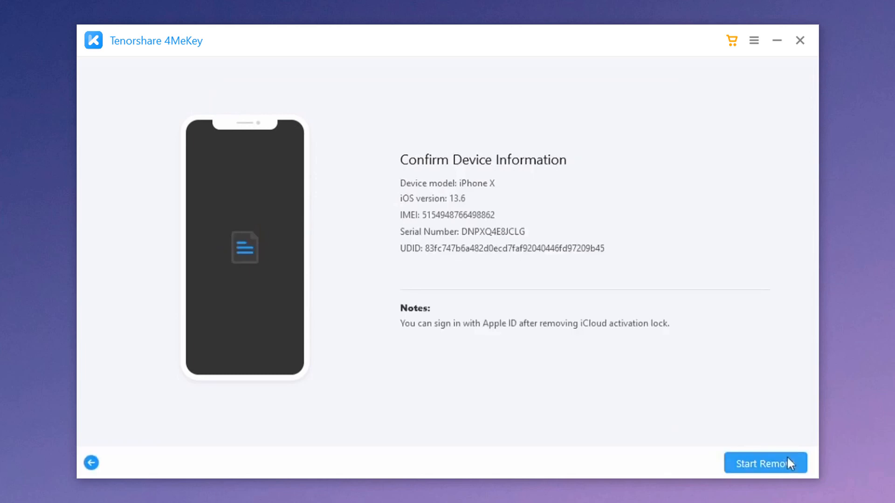
Step: Confirm the iPhone X details with Start Remove, bringing removal progress to 4%
click(764, 463)
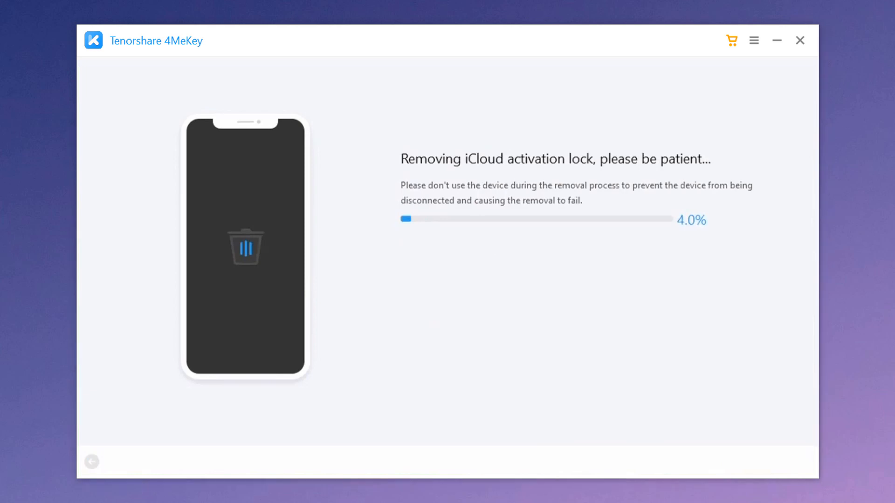